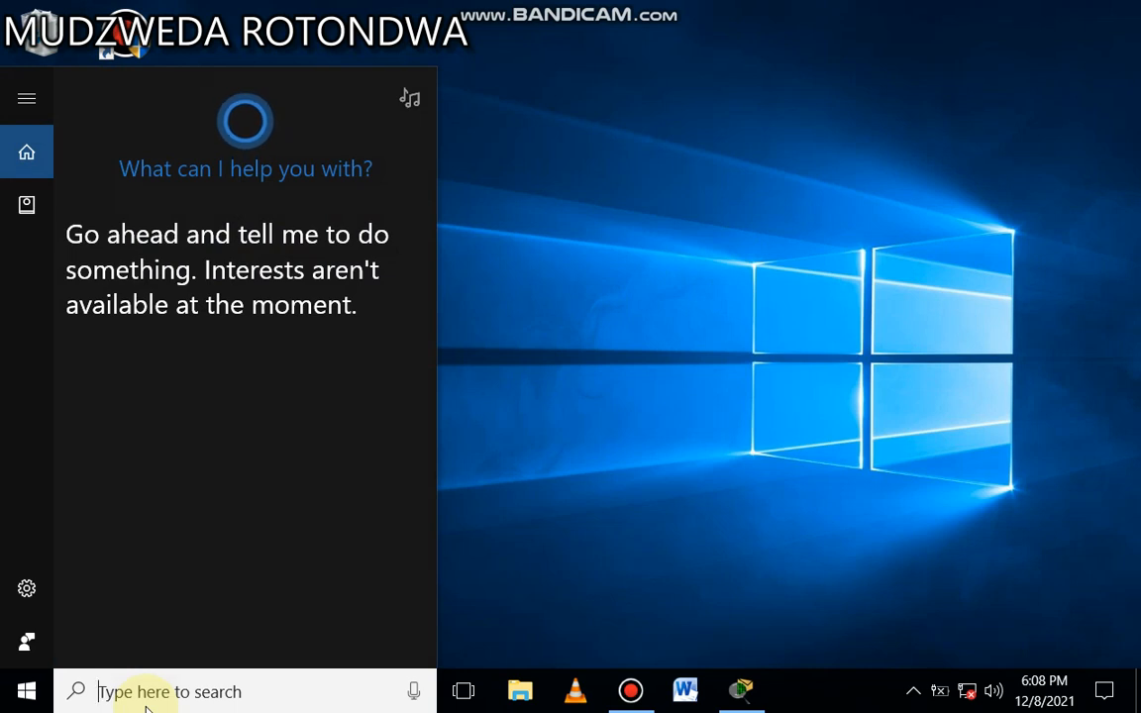
Step: Search Windows for 'task man' and launch Task Manager from the results
type("task manger")
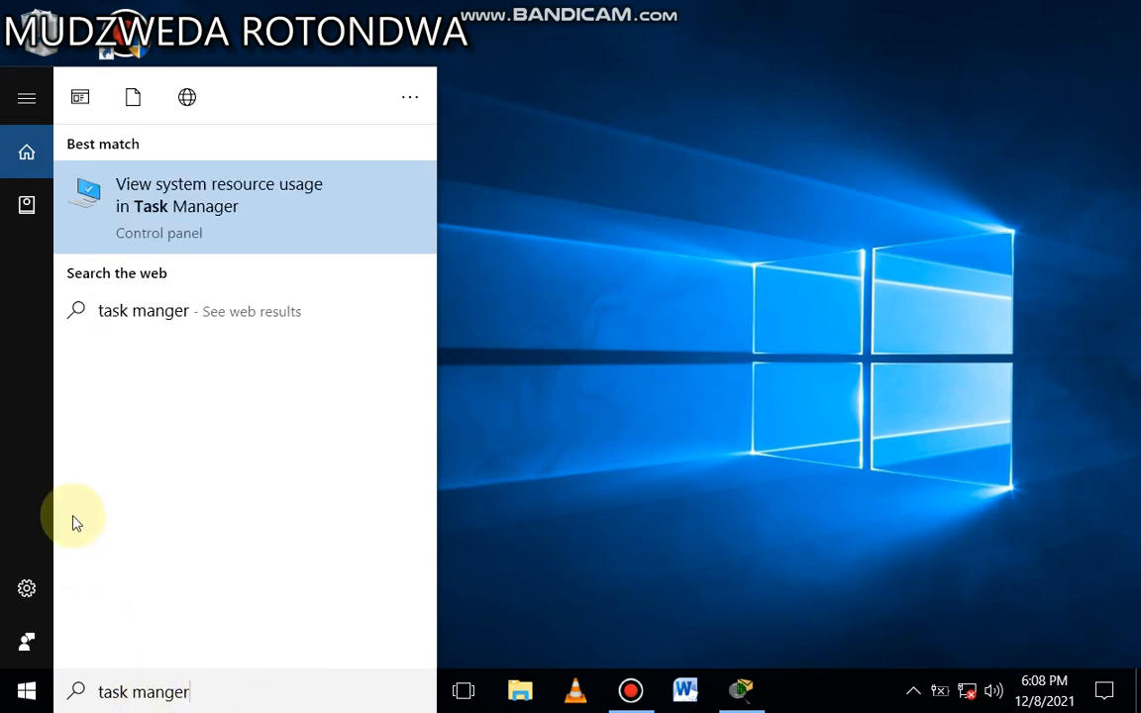
key("Backspace")
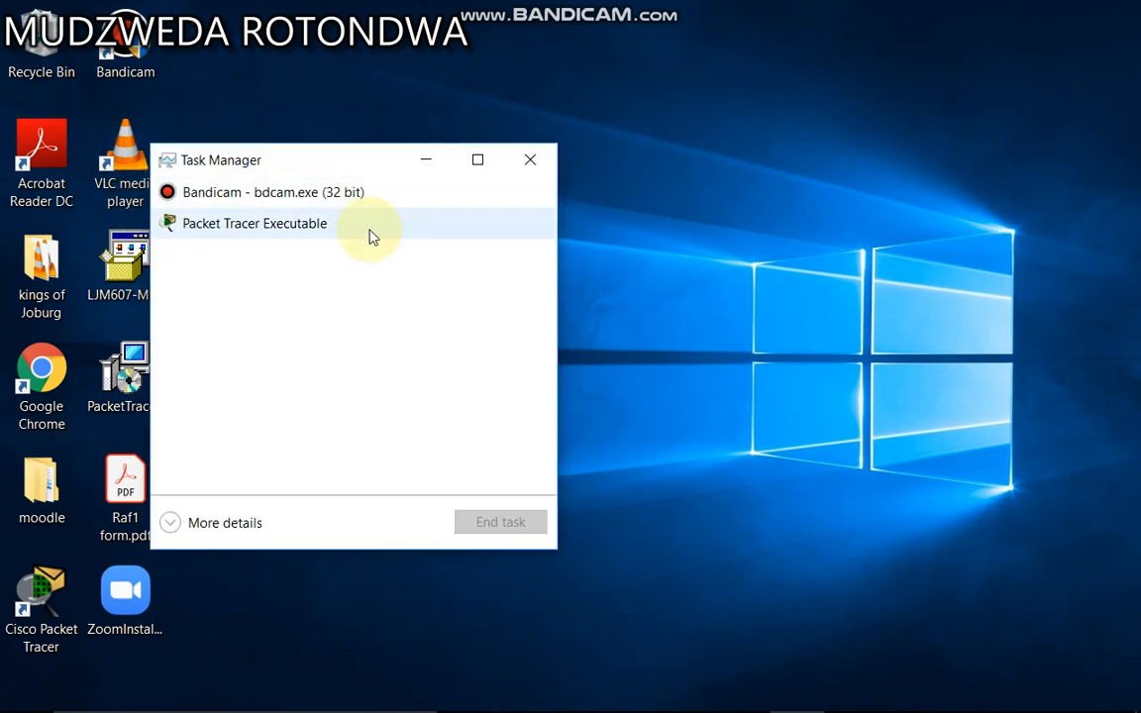
mouse_move(515, 139)
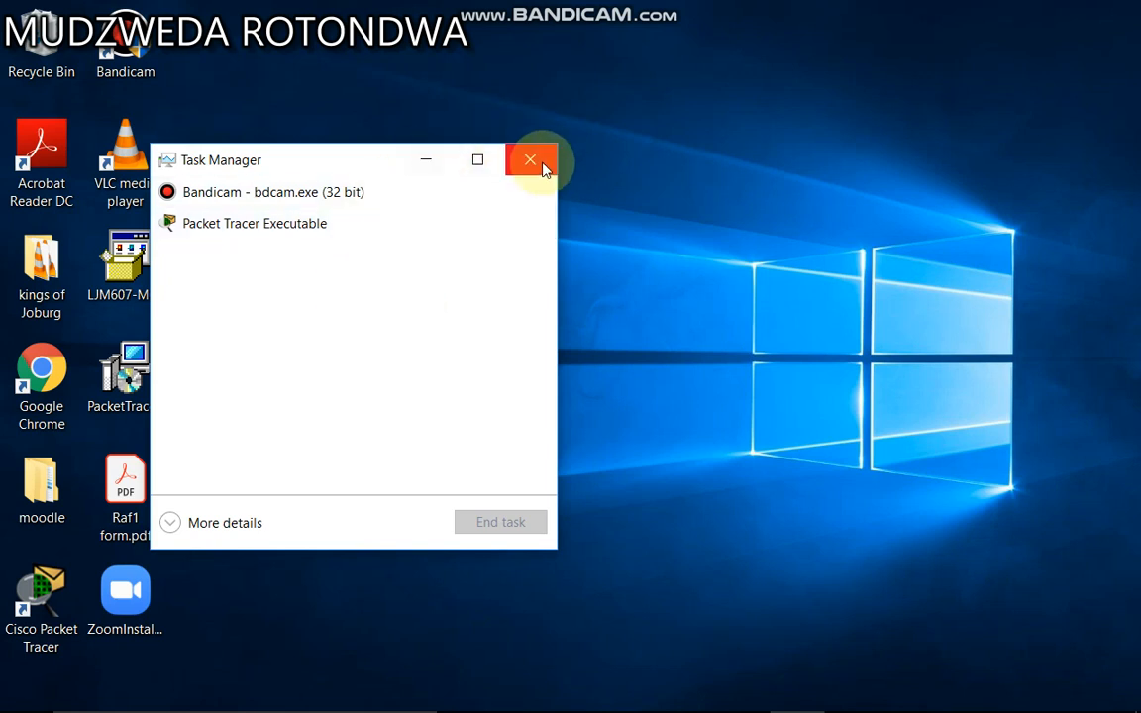
Step: Close Task Manager after reviewing Bandicam and Packet Tracer in the app list
left_click(530, 160)
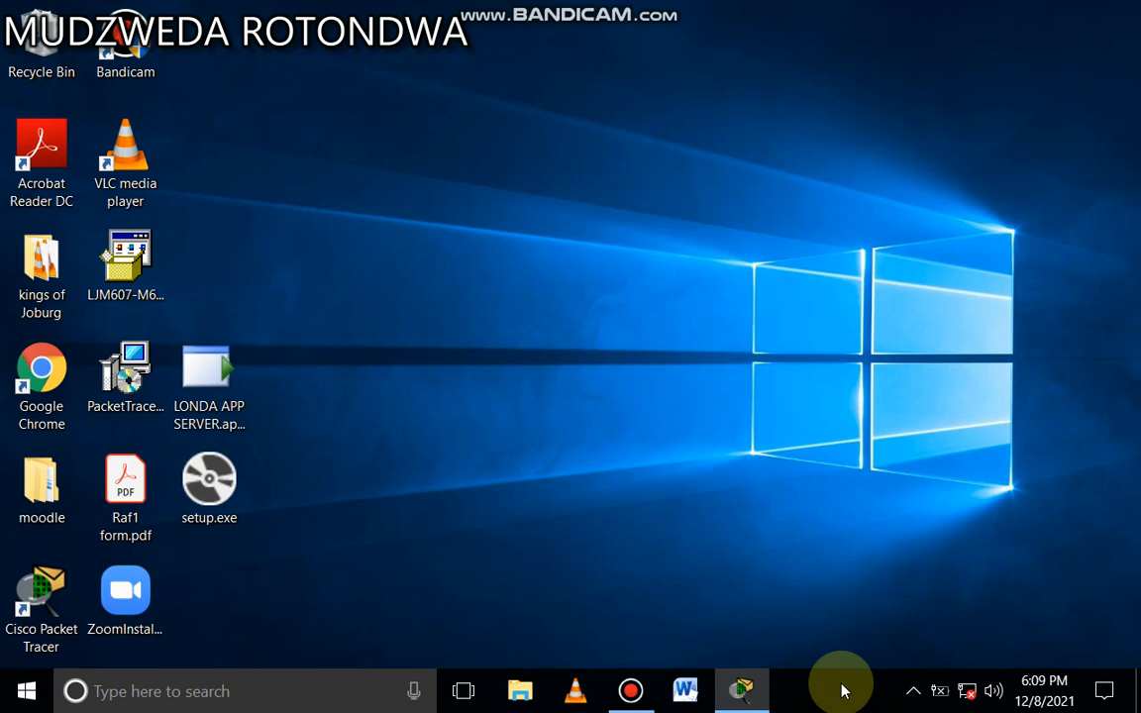
Step: Reopen Task Manager from the taskbar's right-click context menu
right_click(842, 684)
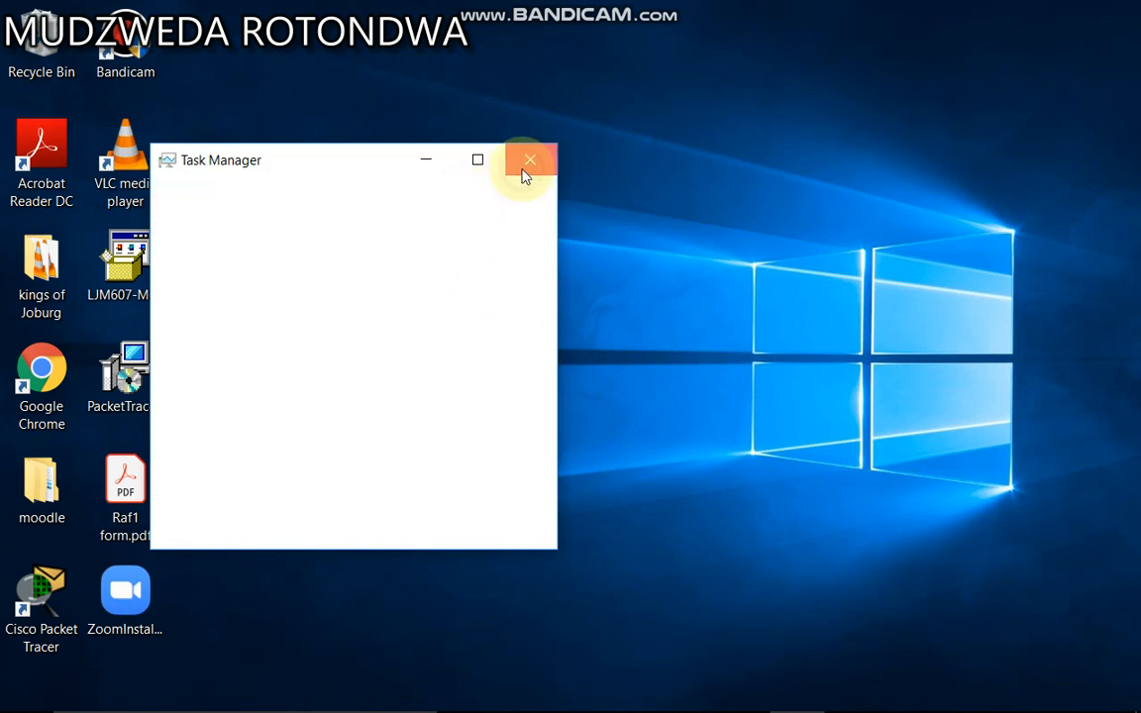
Step: Close the reopened Task Manager window, leaving the desktop clear
left_click(530, 160)
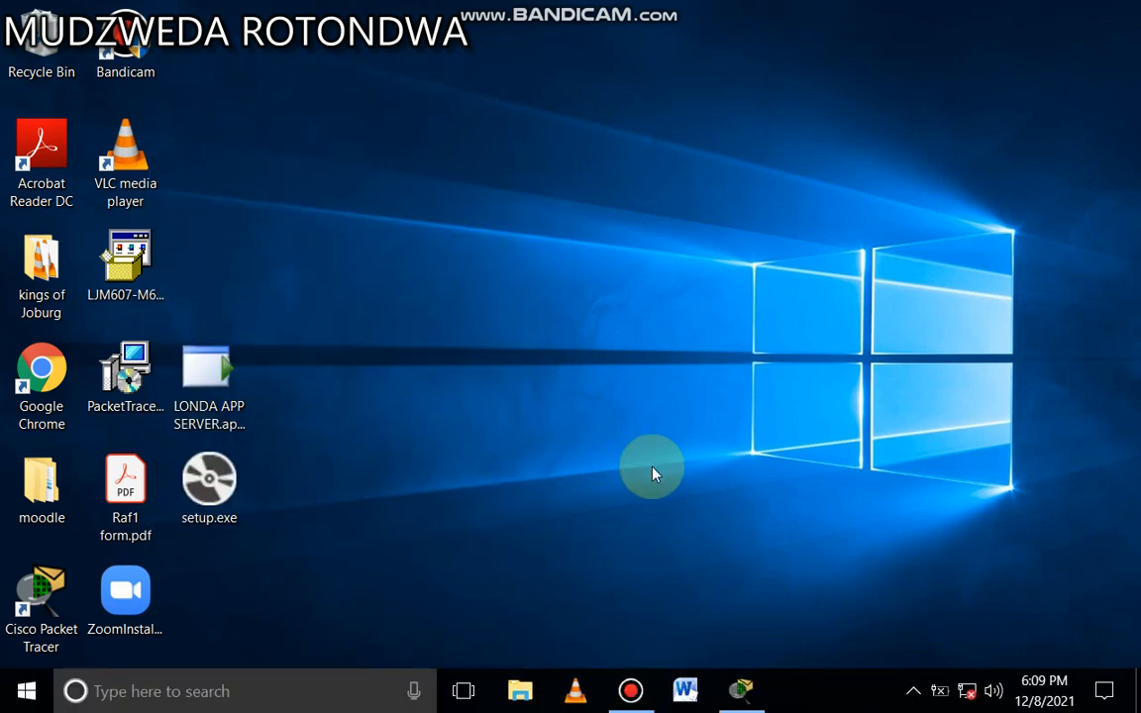